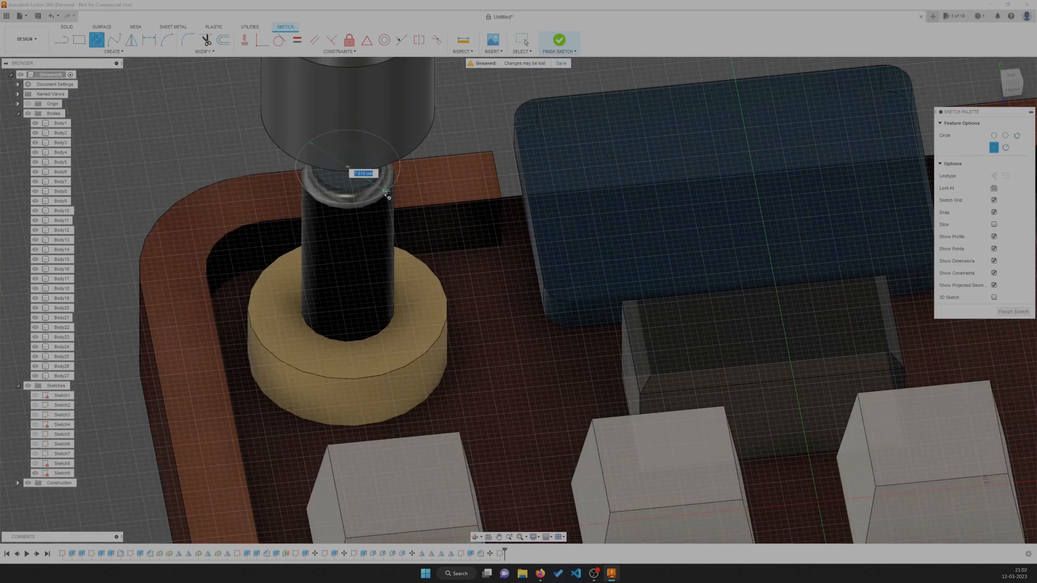
# Step: Switch to Shortcuts with the Expense Log shortcut editor showing
pyautogui.click(558, 40)
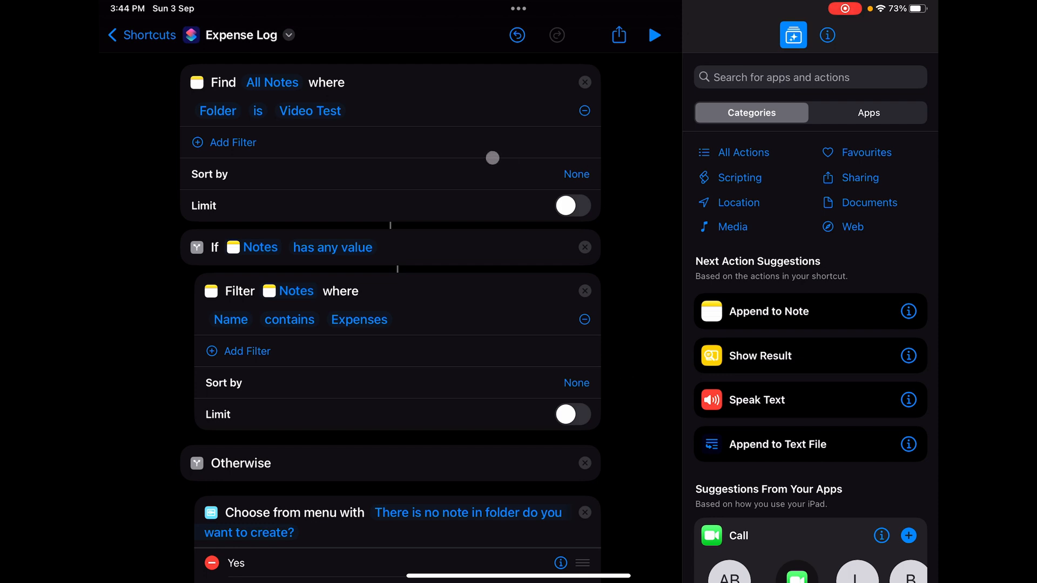
pyautogui.moveTo(492, 158); pyautogui.dragTo(359, 127)
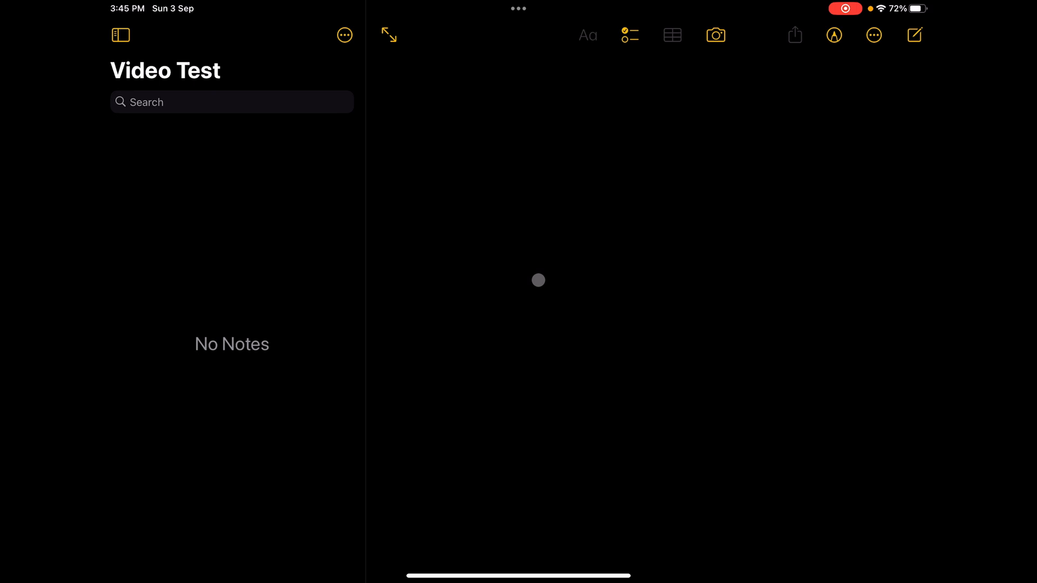
pyautogui.moveTo(491, 324)
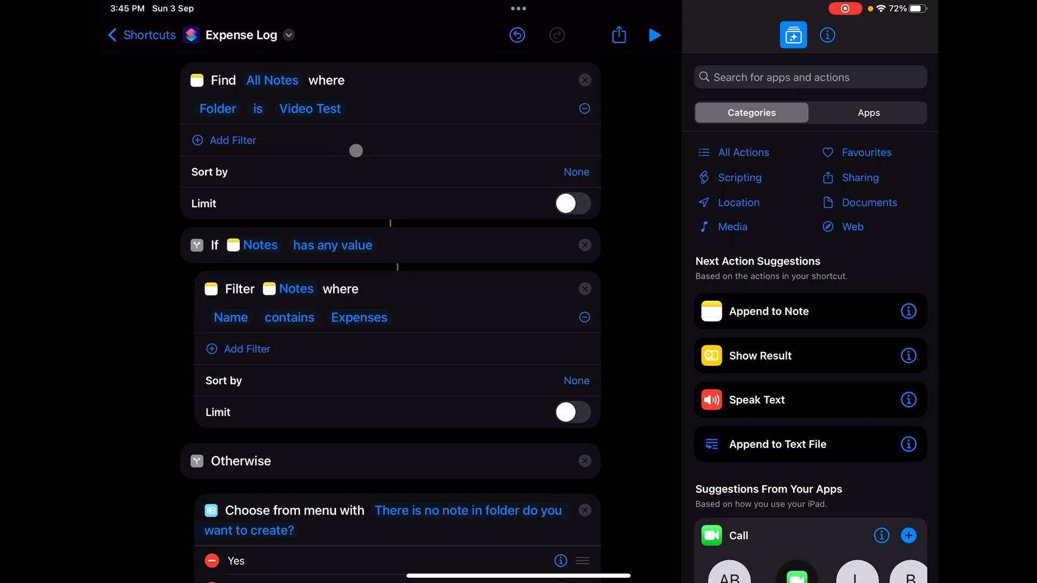
pyautogui.moveTo(356, 150); pyautogui.dragTo(332, 158)
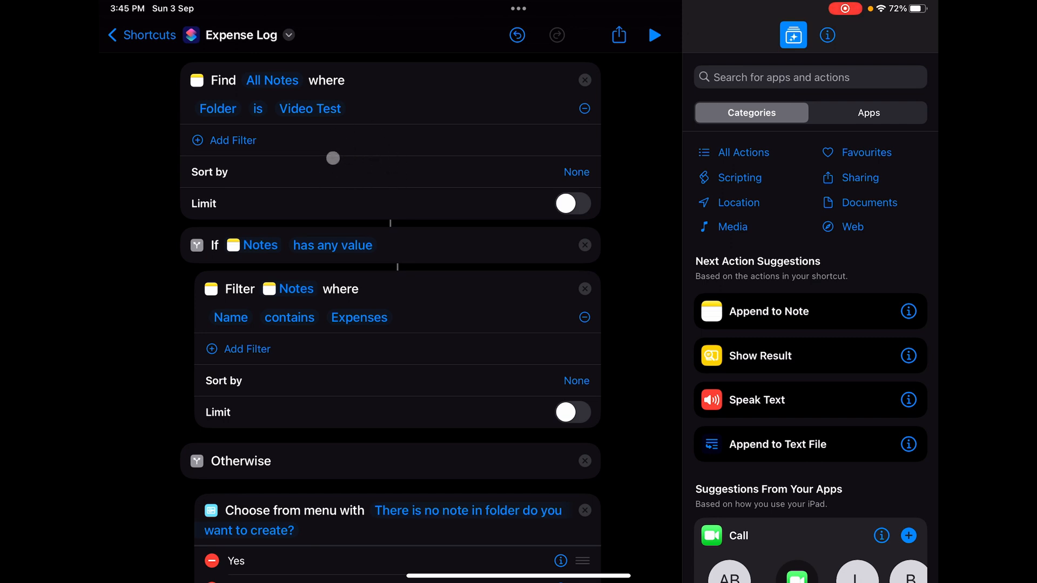
pyautogui.scroll(-3)
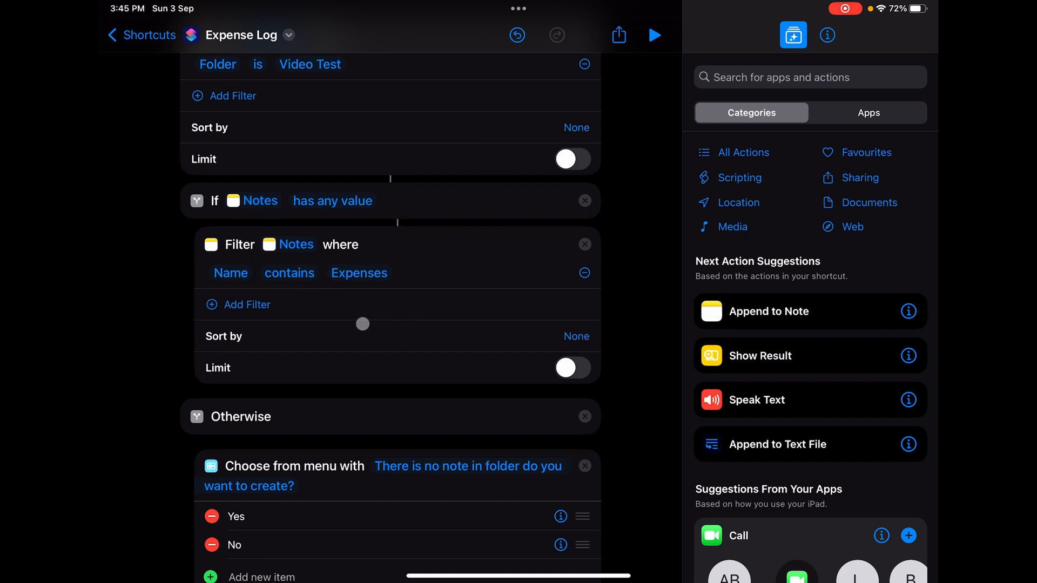
pyautogui.moveTo(362, 324); pyautogui.dragTo(387, 296)
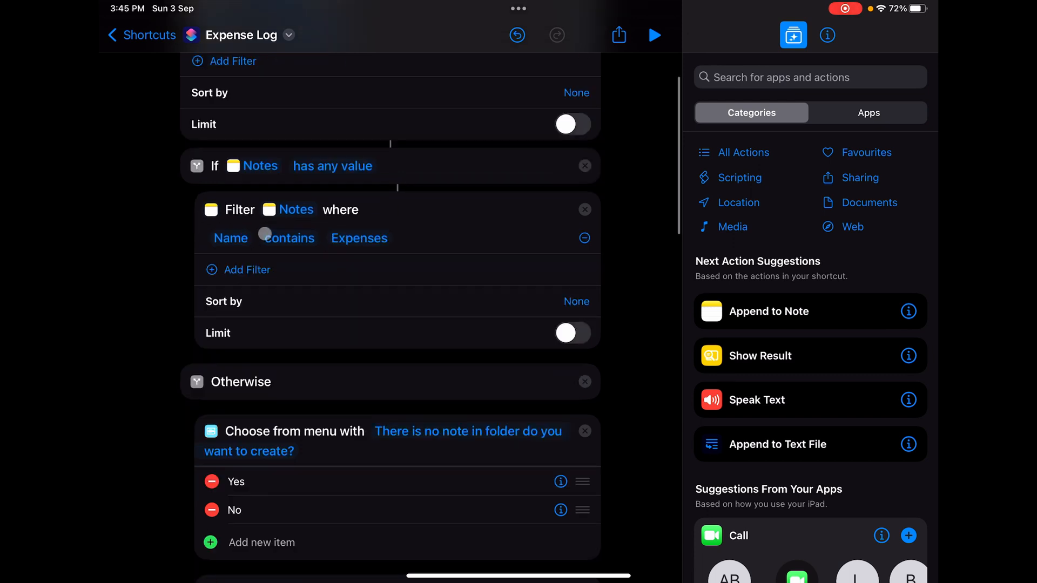
pyautogui.scroll(-3)
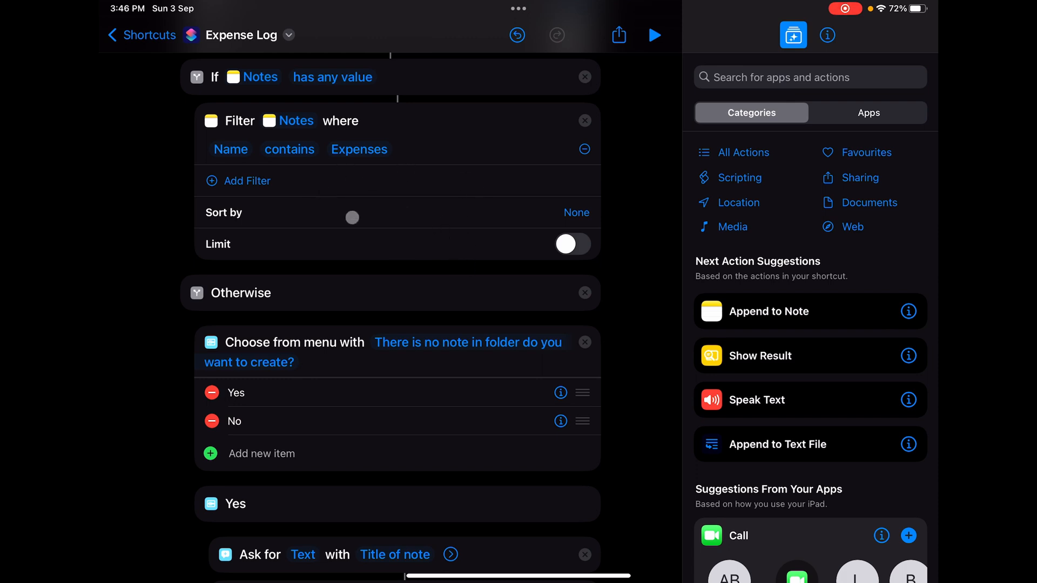
pyautogui.scroll(-3)
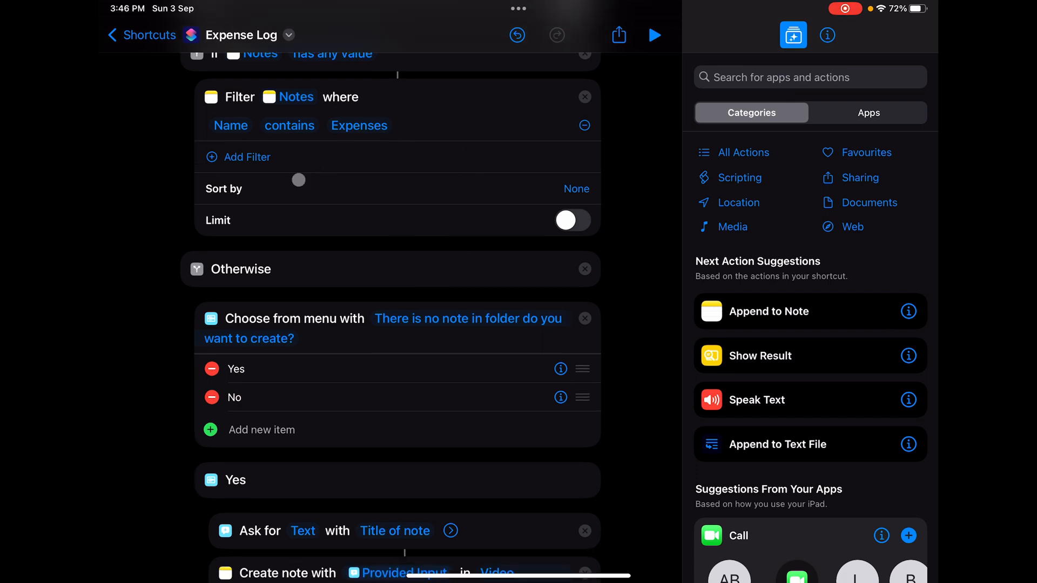
pyautogui.scroll(-3)
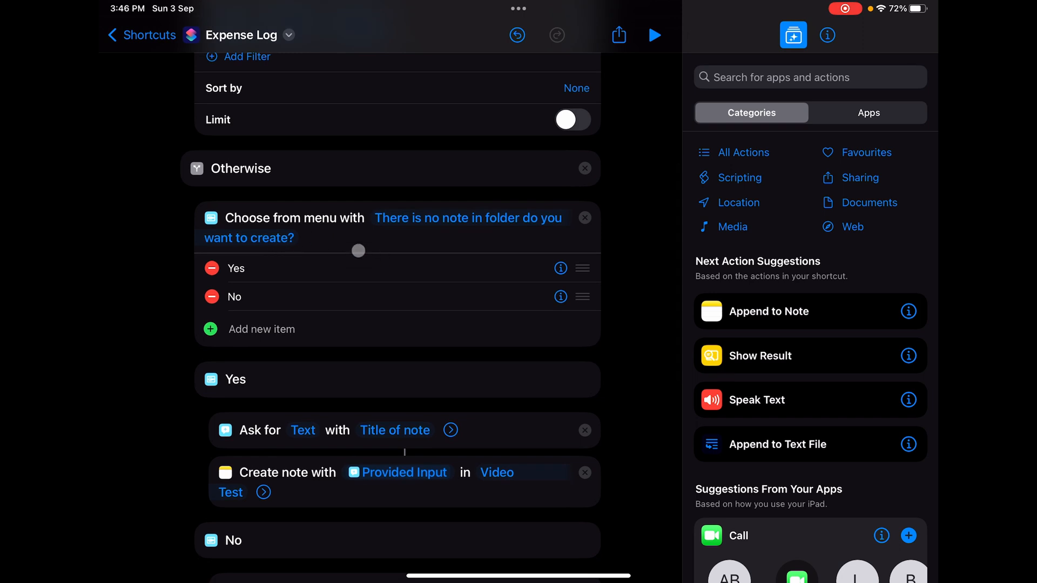
pyautogui.moveTo(357, 251); pyautogui.dragTo(468, 256)
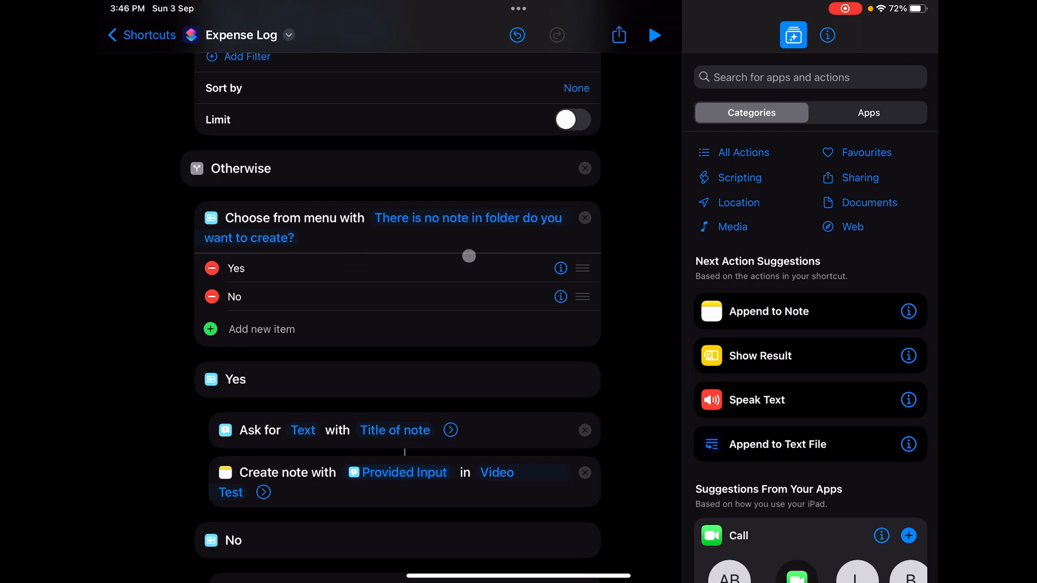
pyautogui.scroll(-3)
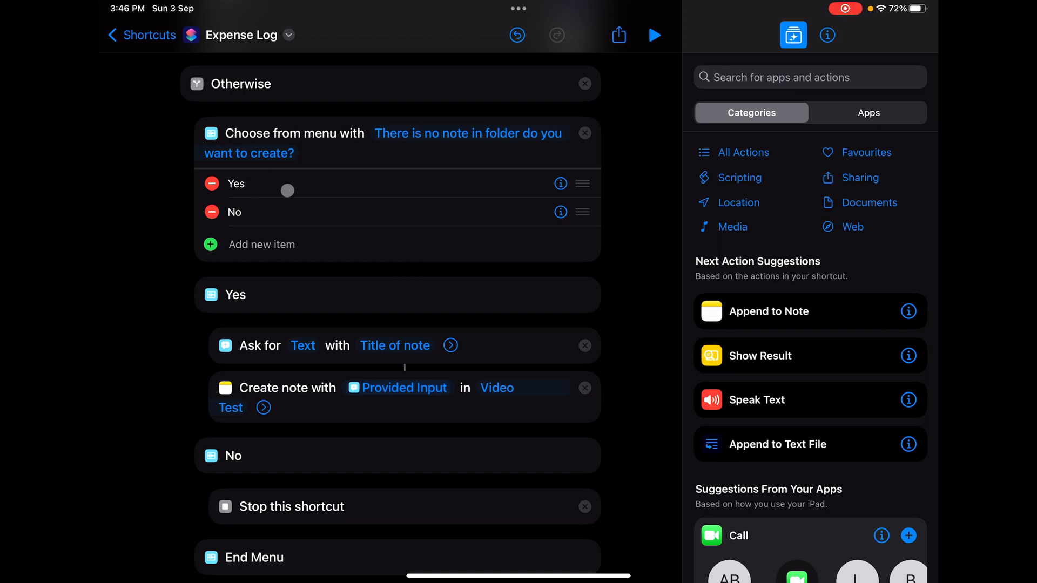
pyautogui.scroll(-3)
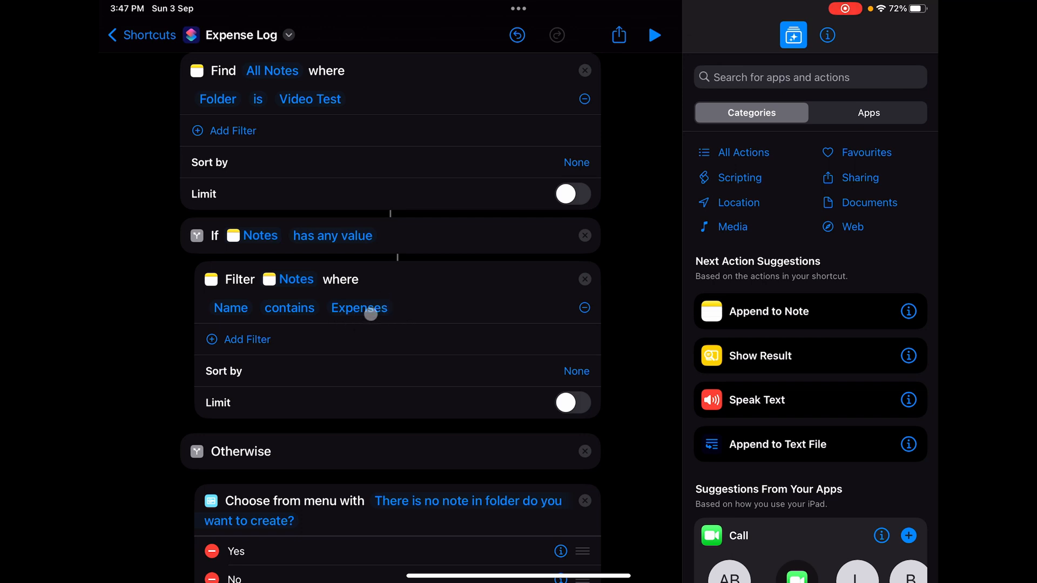
pyautogui.scroll(-3)
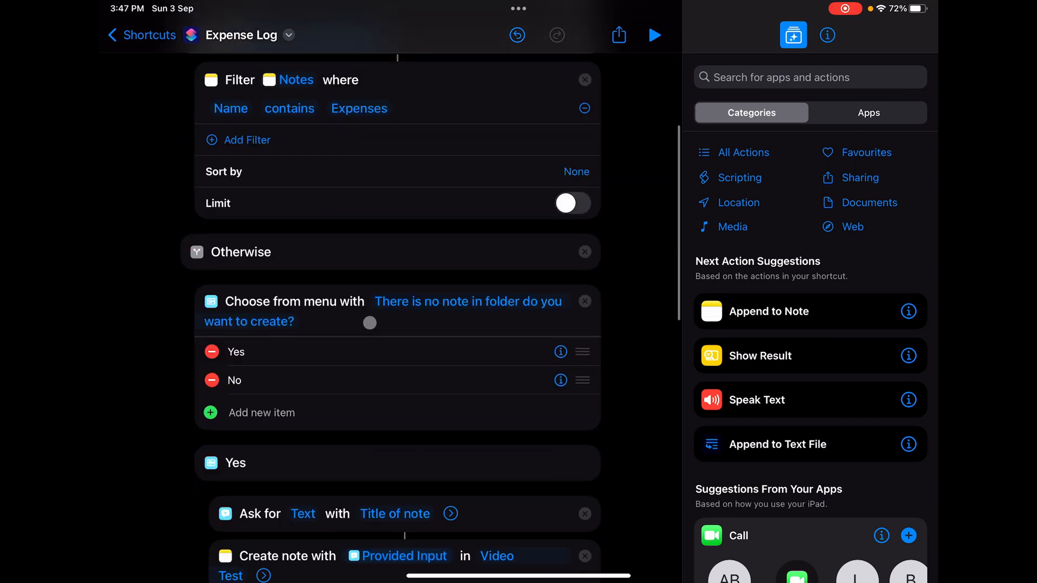
pyautogui.scroll(-3)
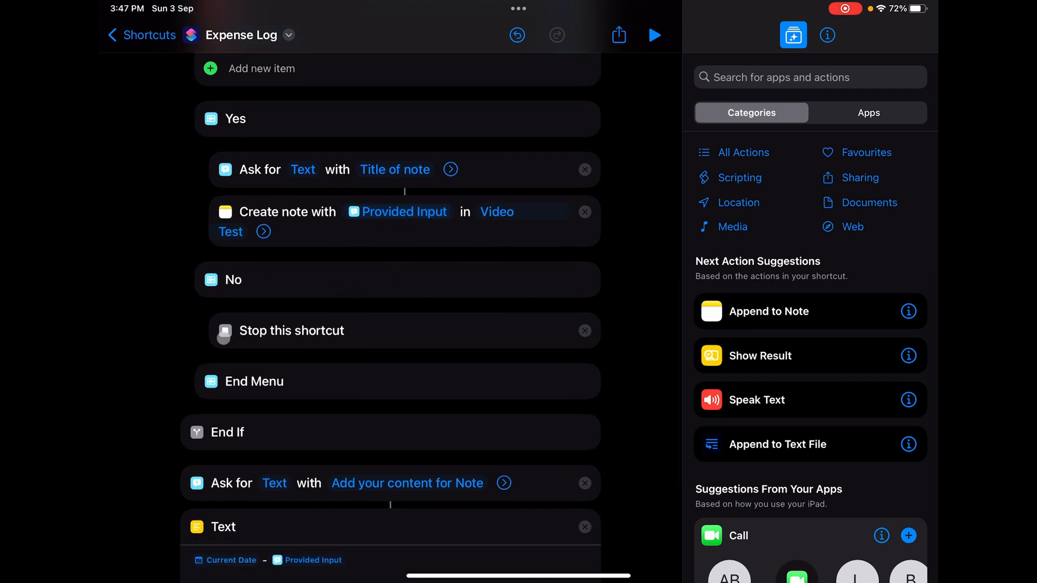
pyautogui.moveTo(246, 338)
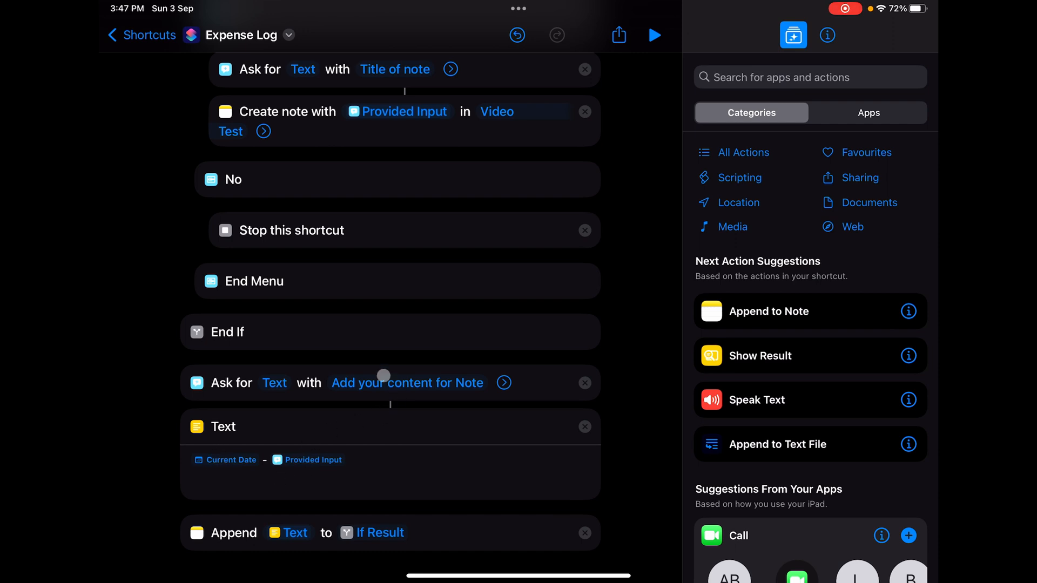
pyautogui.moveTo(273, 456)
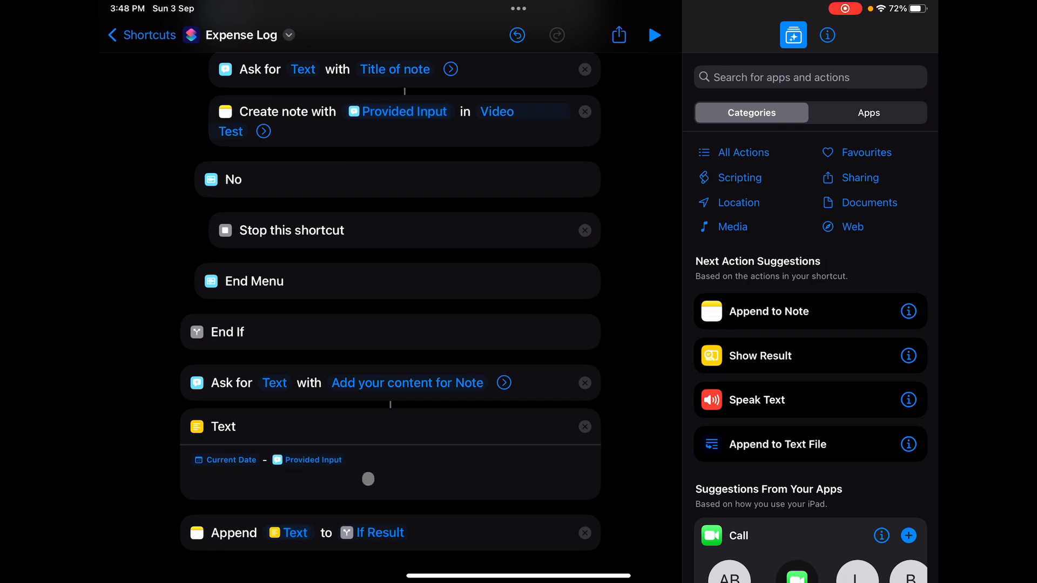
pyautogui.scroll(-3)
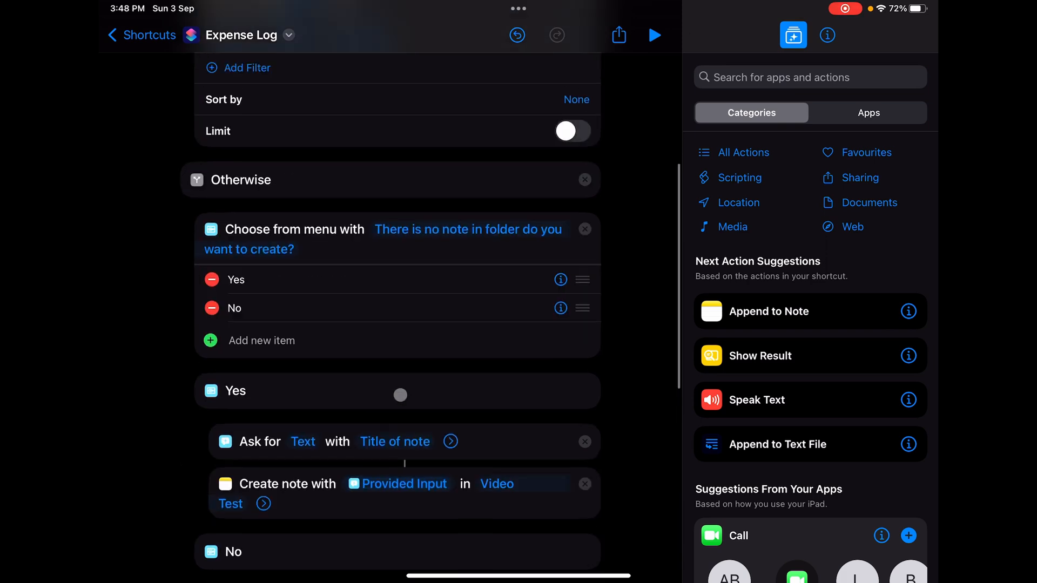
# Step: Run the Expense Log shortcut and choose Yes to create the missing Expenses note
pyautogui.scroll(-3)
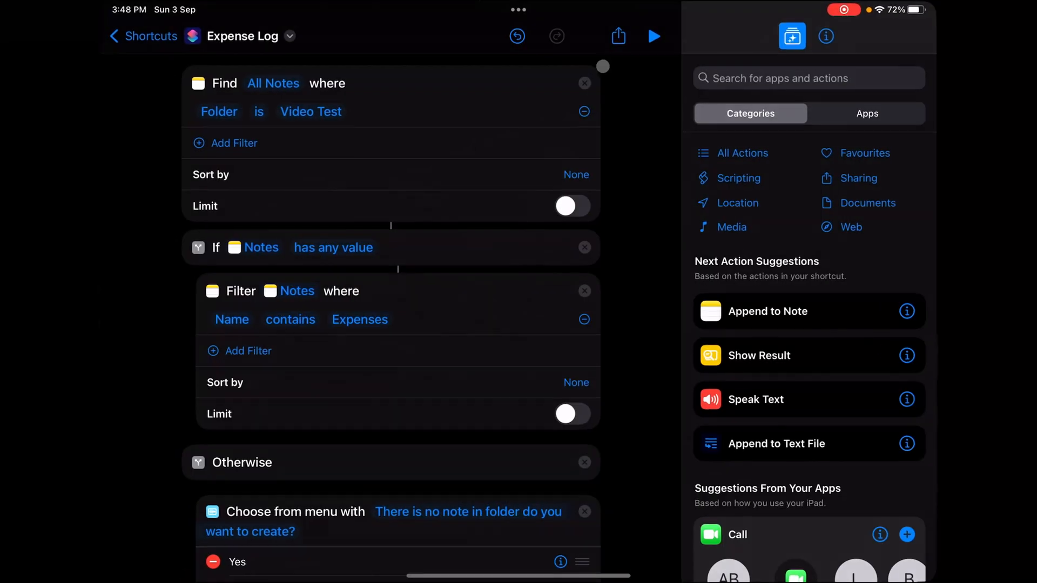
pyautogui.click(652, 35)
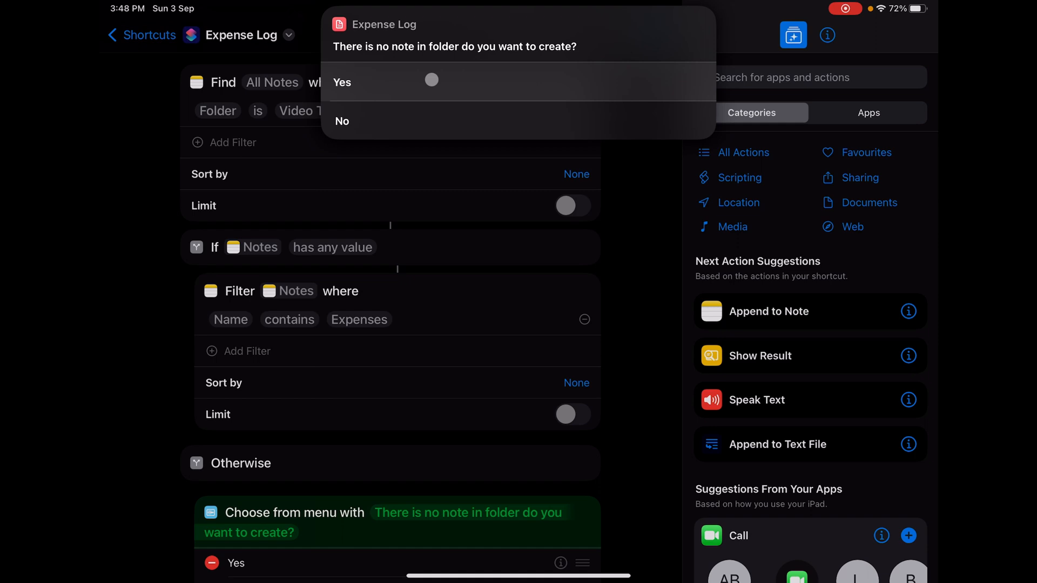
pyautogui.click(342, 82)
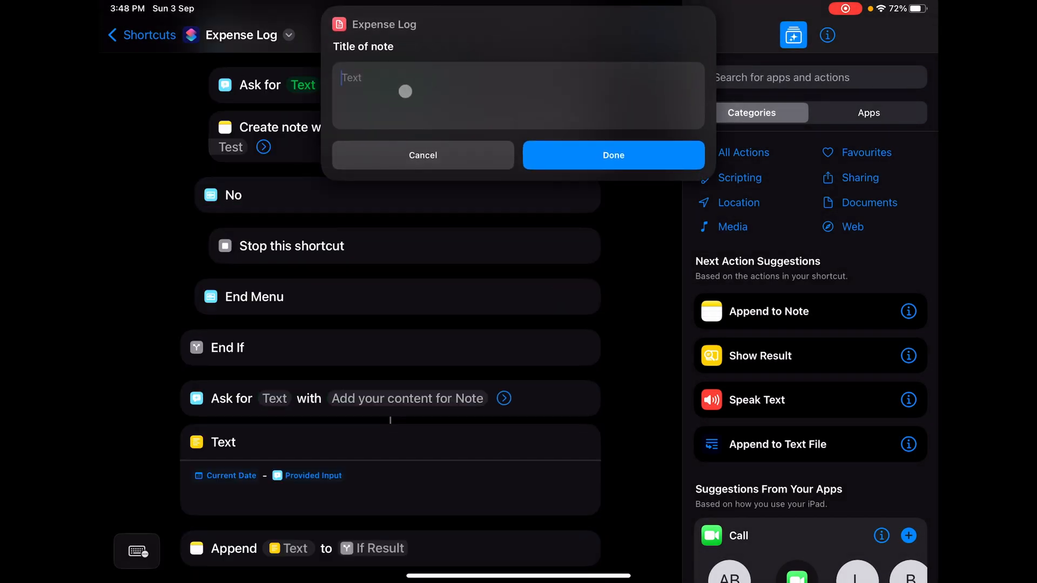
# Step: Answer the 'Title of note' prompt with Expenses and continue the run
pyautogui.write('Expenses')
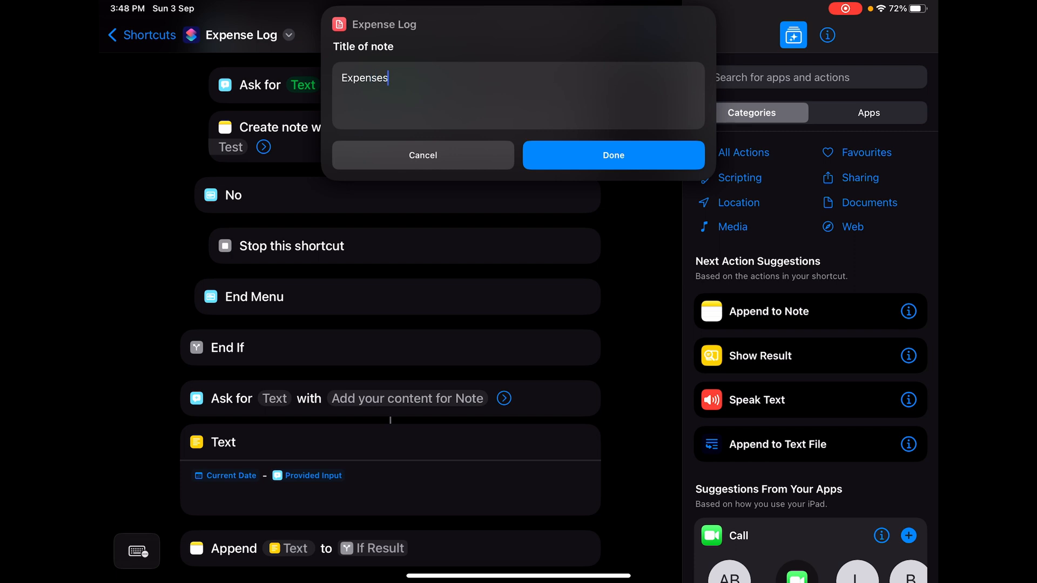
pyautogui.click(611, 154)
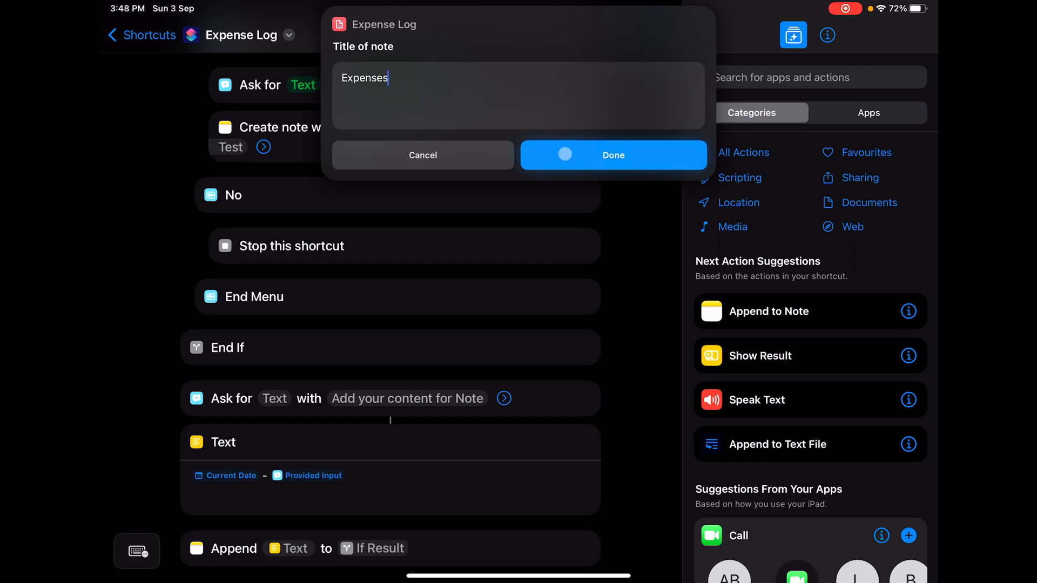
pyautogui.click(611, 154)
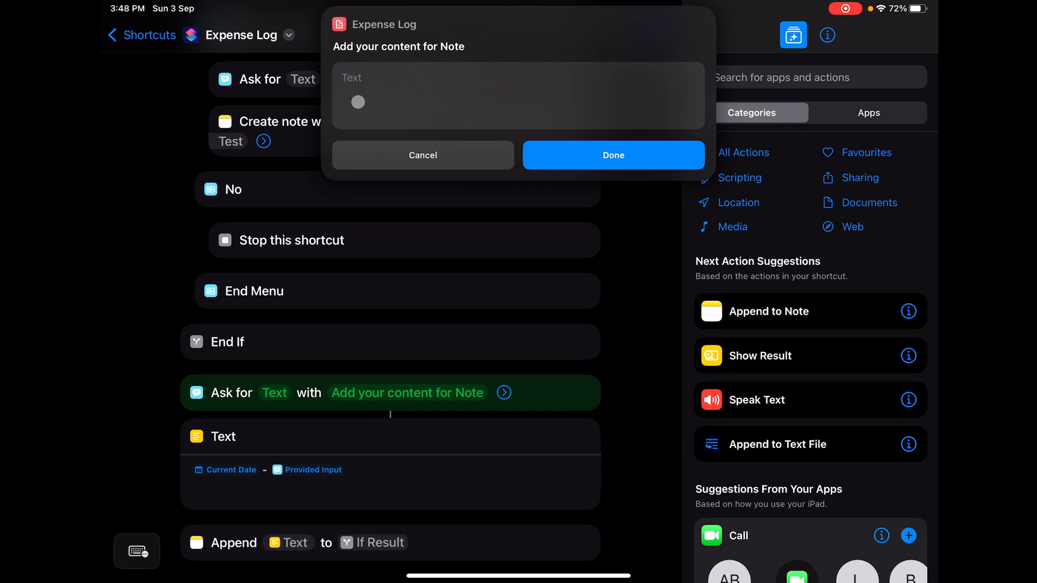
# Step: Enter '150 food bill' as the note content and submit it
pyautogui.write('150')
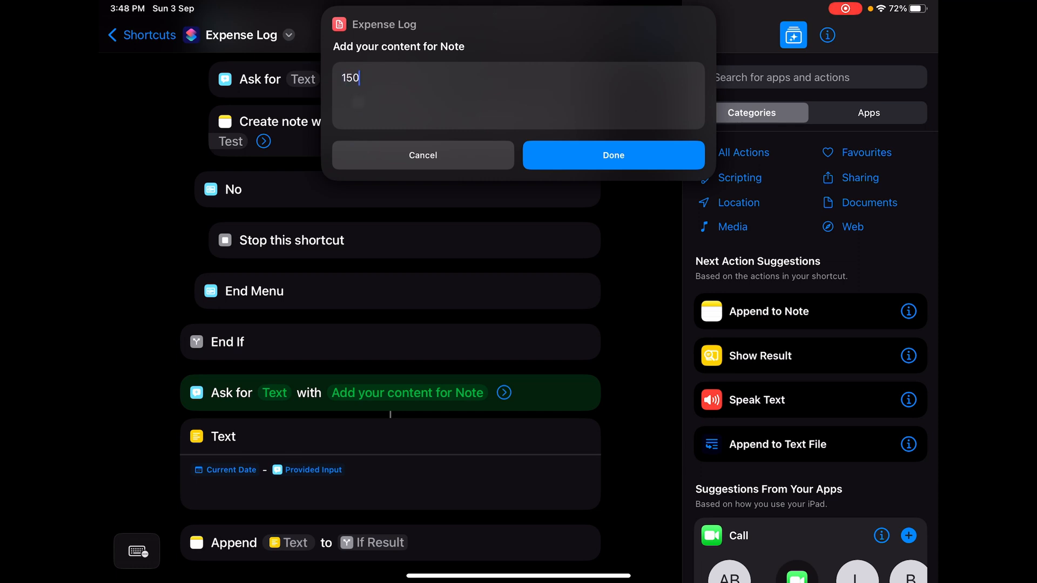
pyautogui.write('food bill')
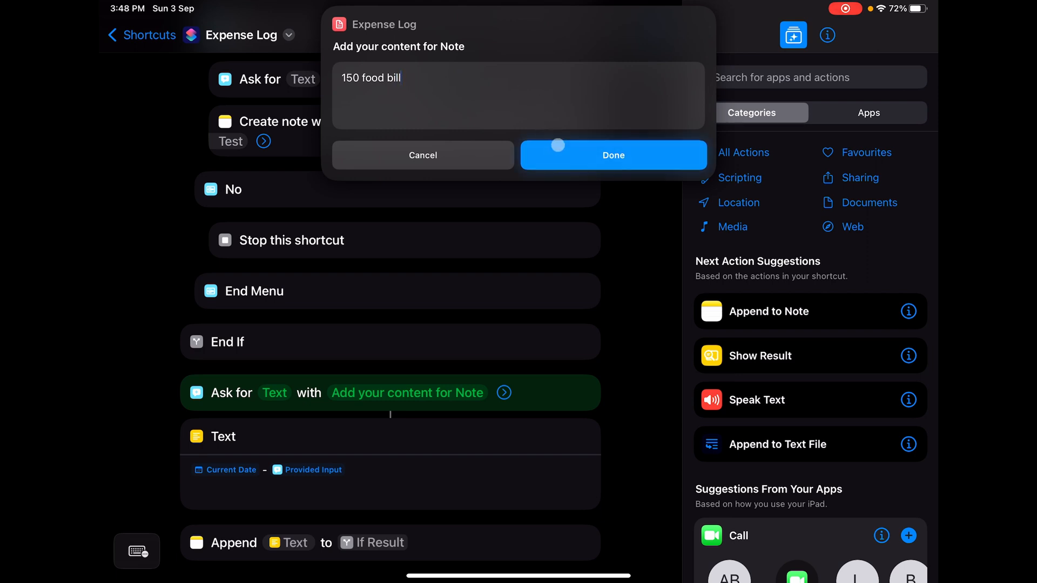
pyautogui.click(612, 154)
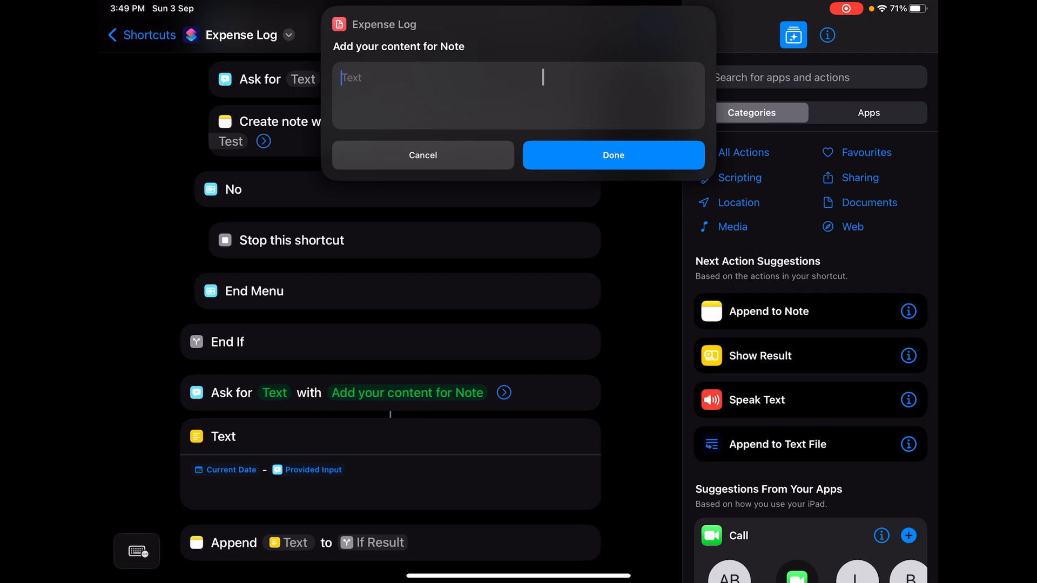
# Step: Enter '300 for cab' as the second note entry and submit it
pyautogui.write('300')
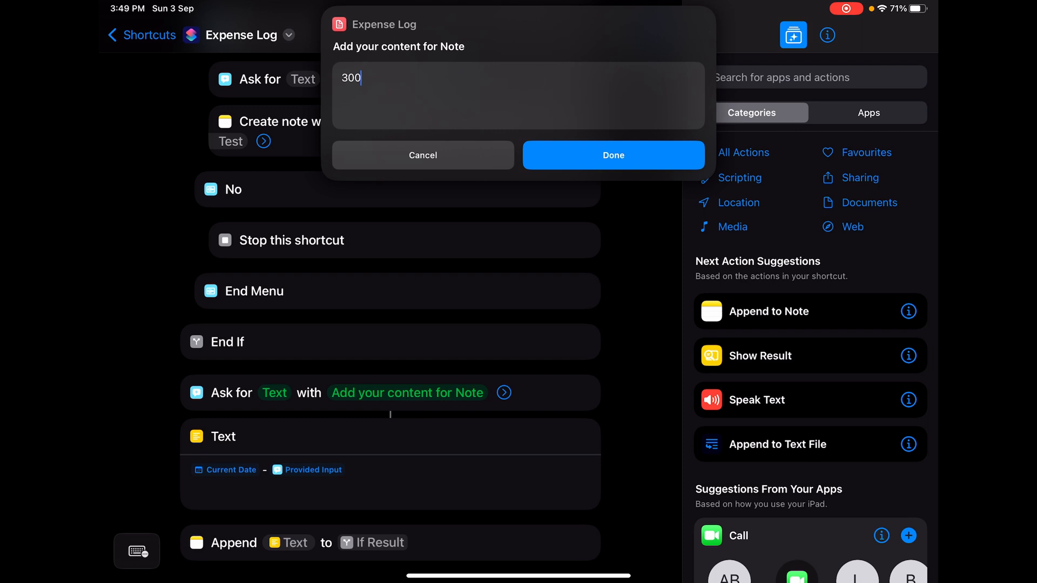
pyautogui.write('for cab')
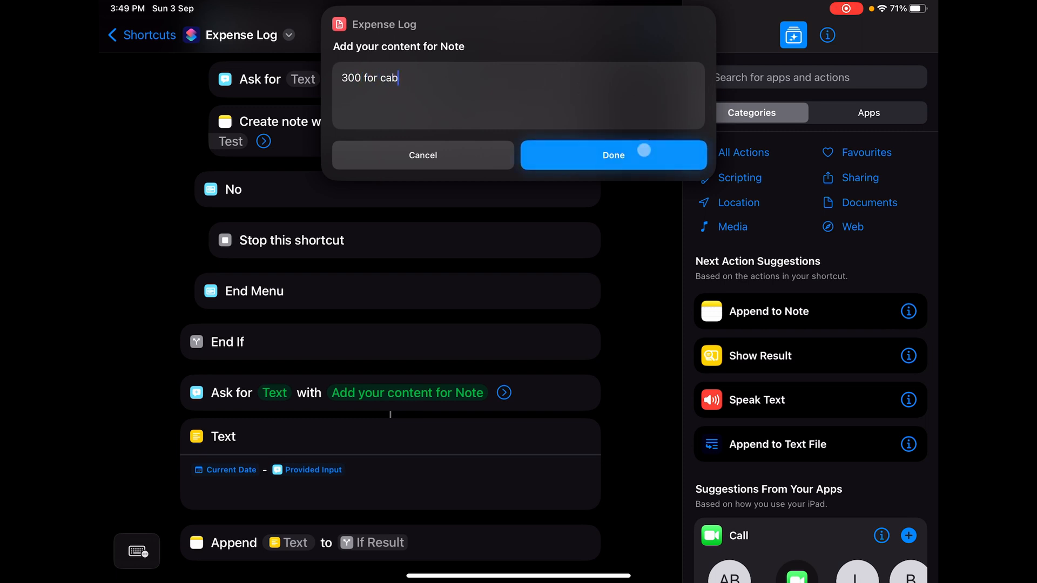
pyautogui.click(612, 155)
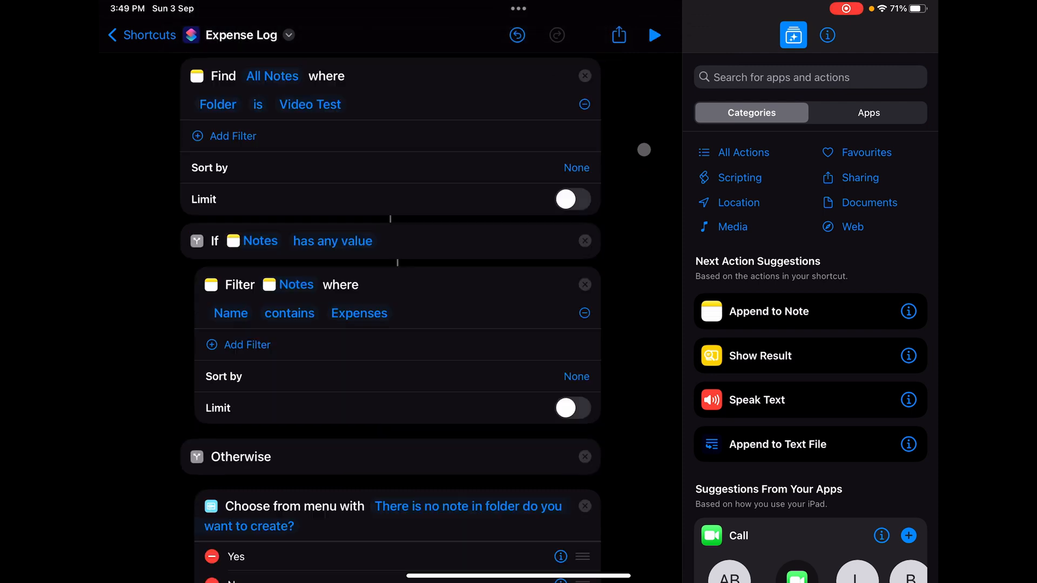
# Step: Stop the run and browse the action library by Apps instead of categories
pyautogui.click(654, 35)
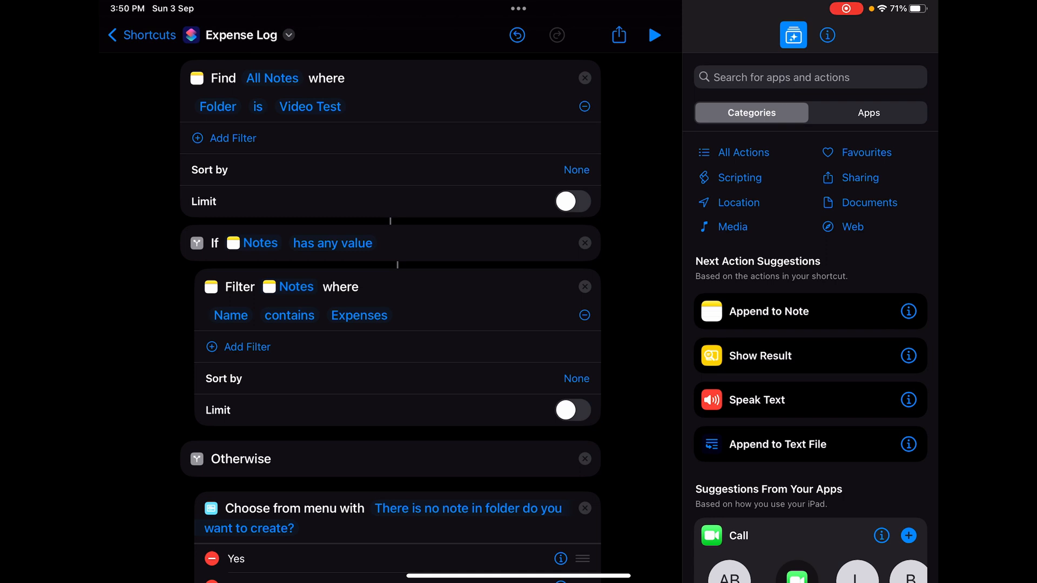
pyautogui.click(868, 113)
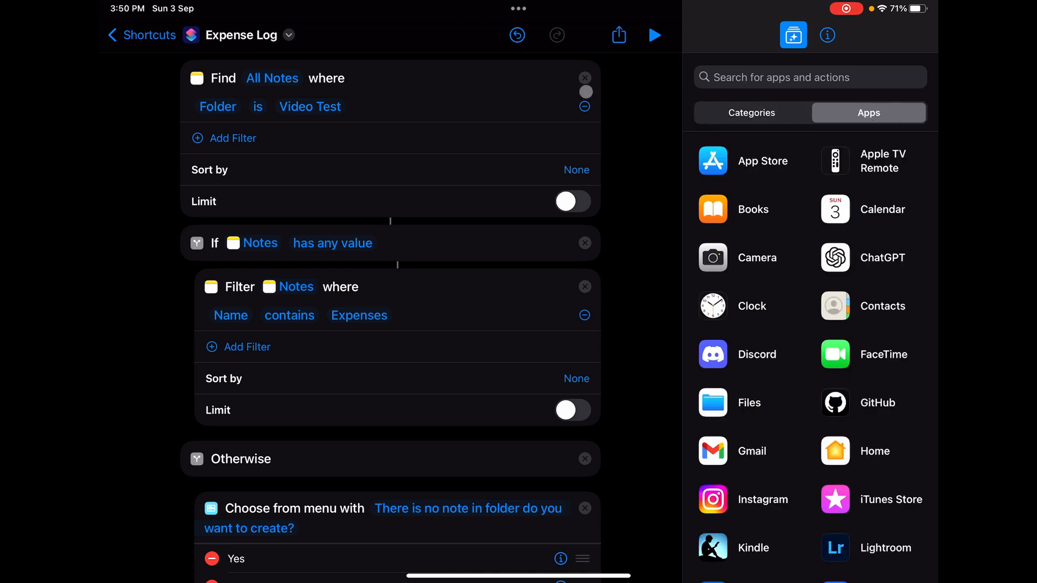
pyautogui.scroll(-3)
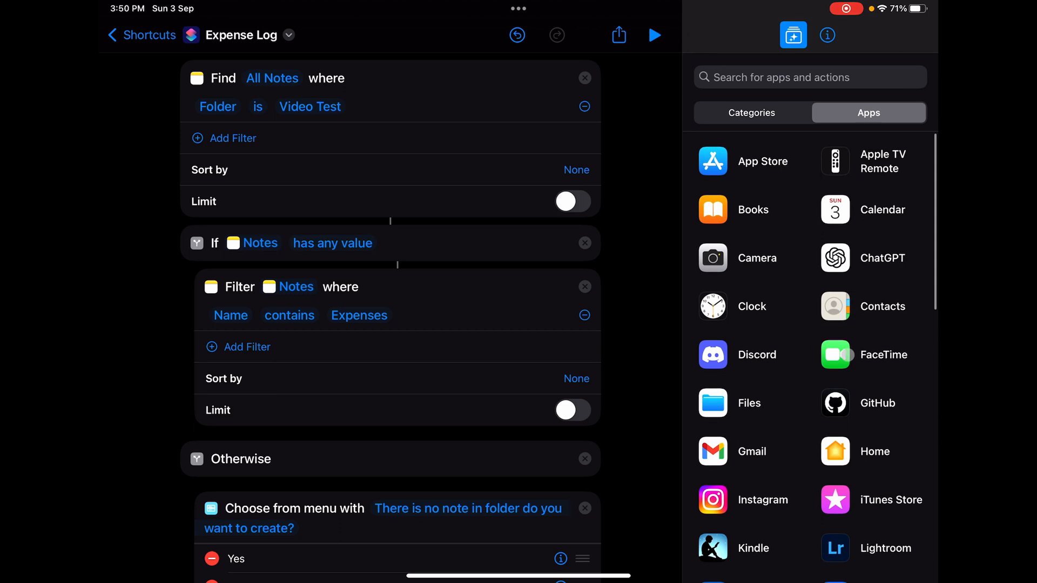
pyautogui.scroll(-3)
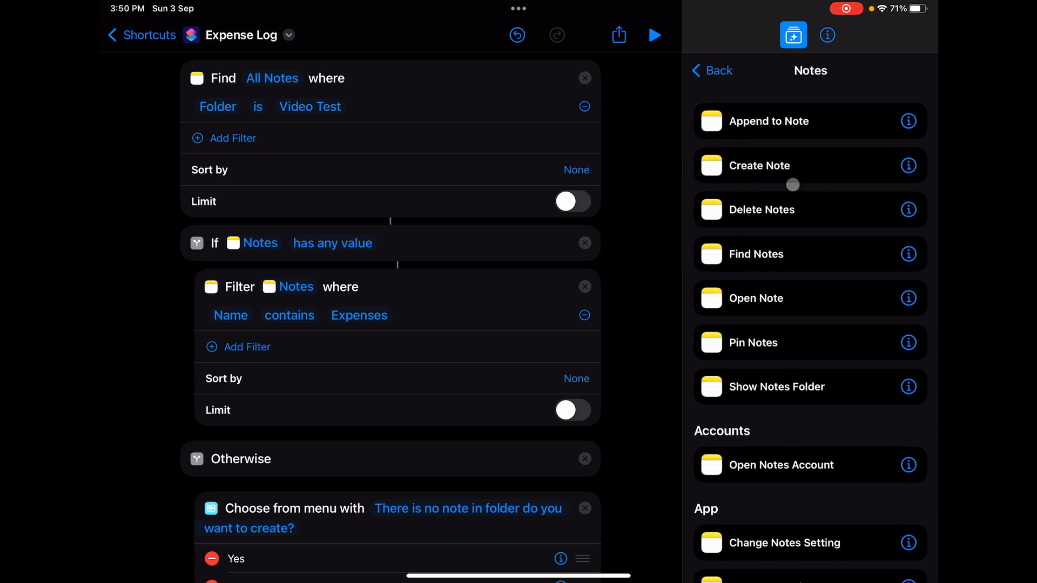
pyautogui.moveTo(799, 333)
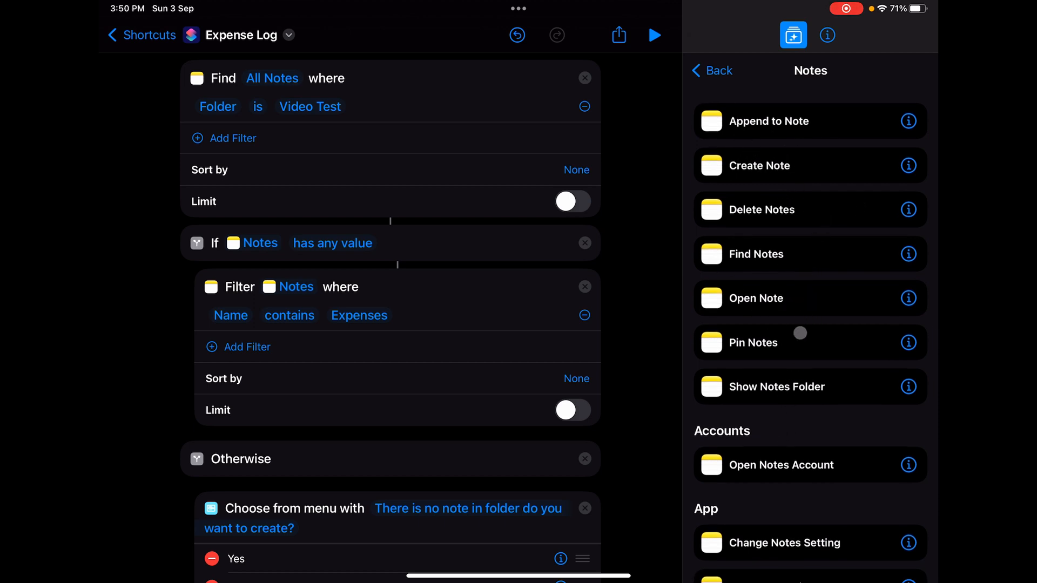
pyautogui.scroll(-3)
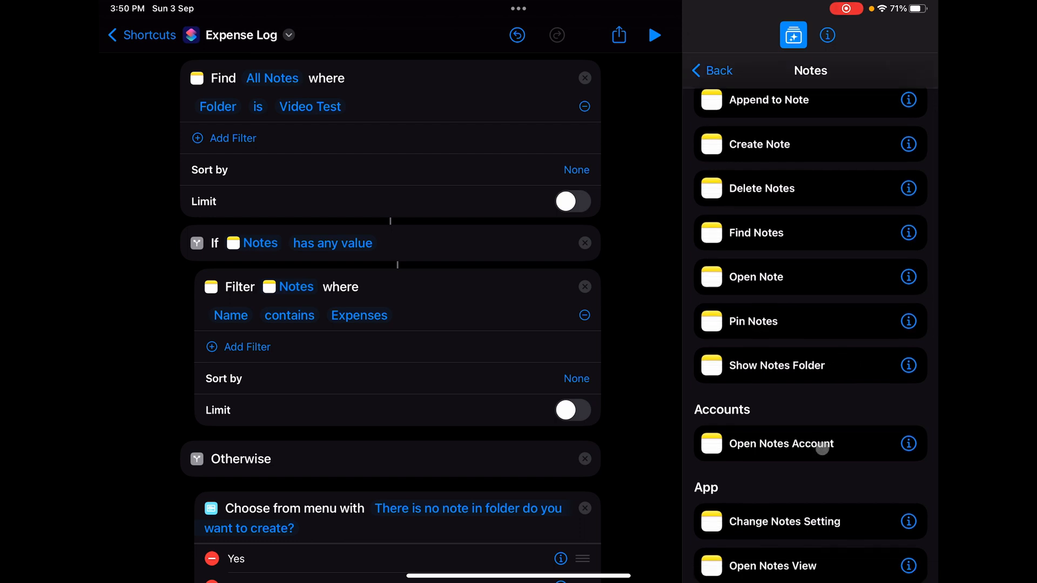
pyautogui.scroll(-3)
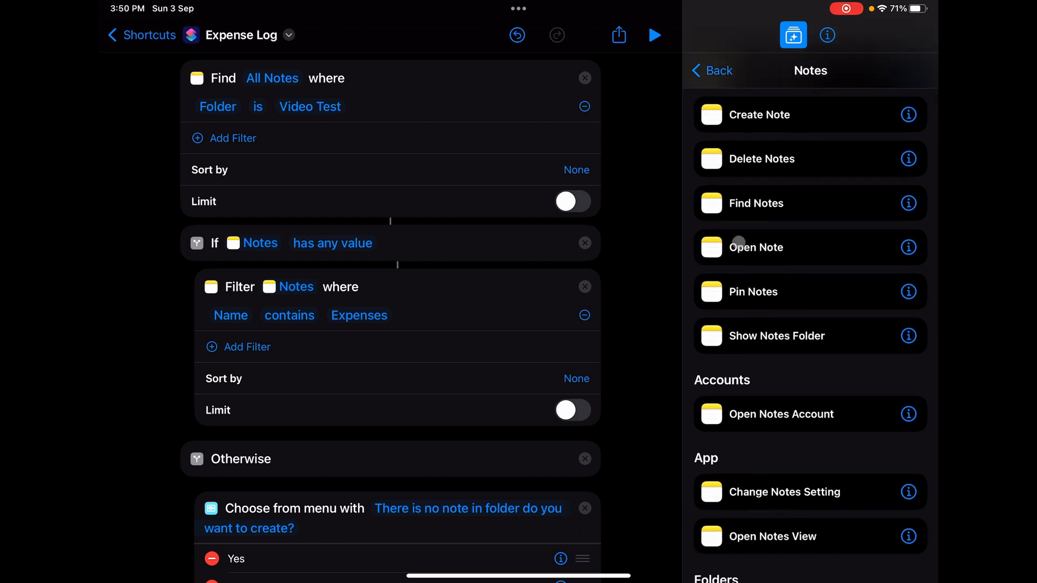
pyautogui.scroll(-3)
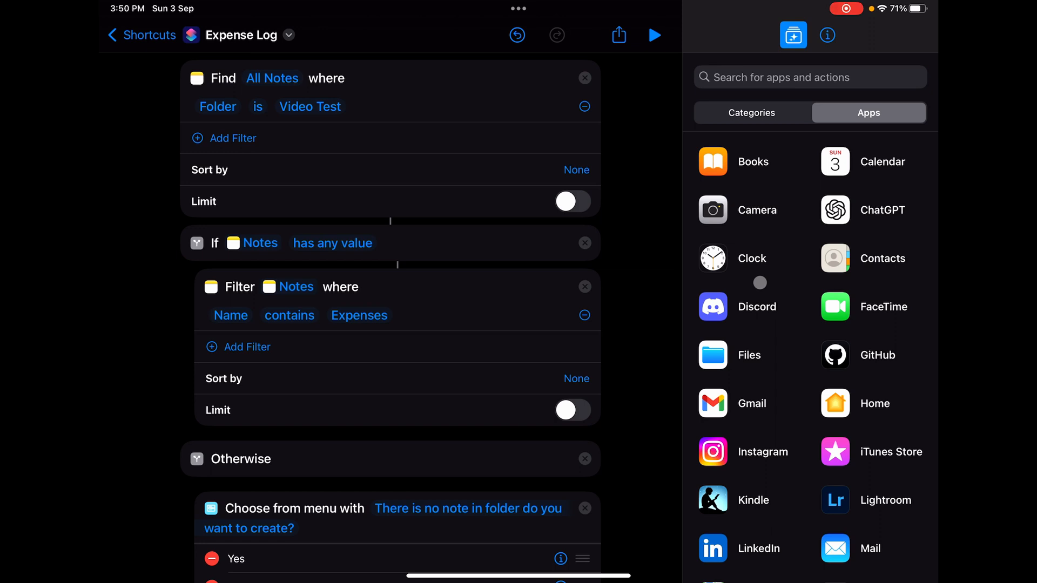
# Step: Return the action library to Categories and bring the Append action into view
pyautogui.click(751, 112)
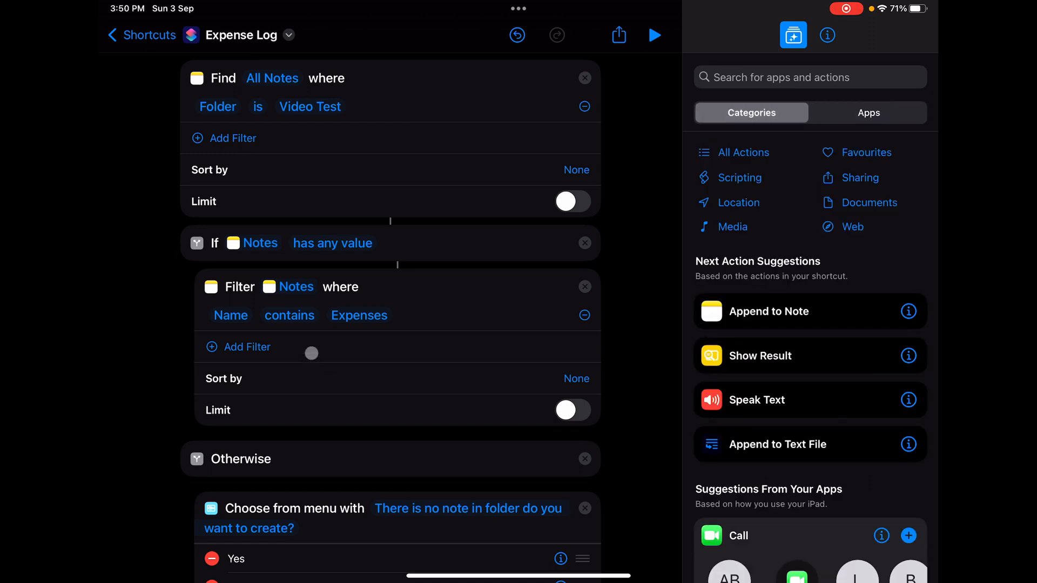
pyautogui.scroll(-3)
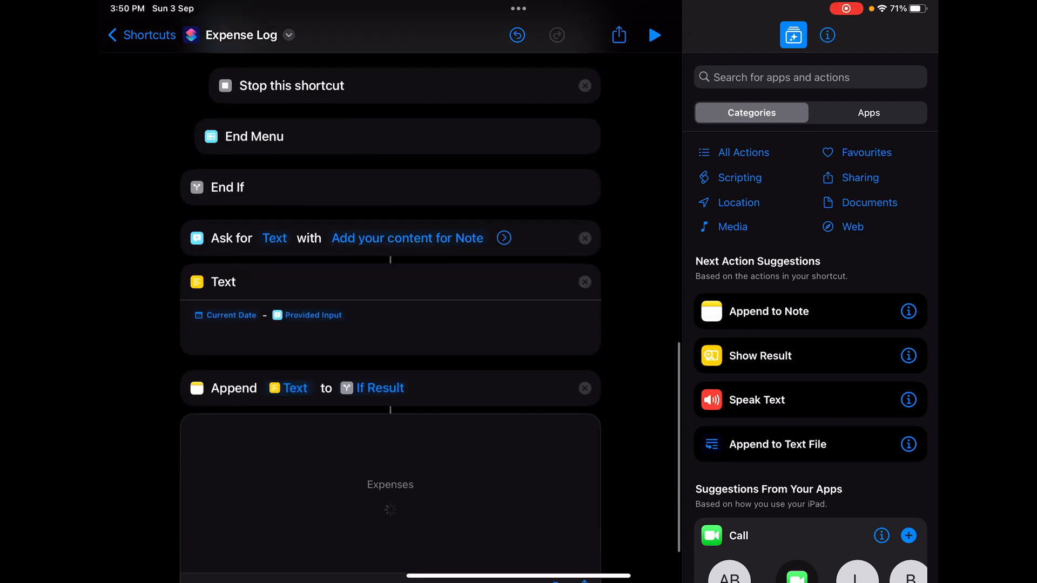